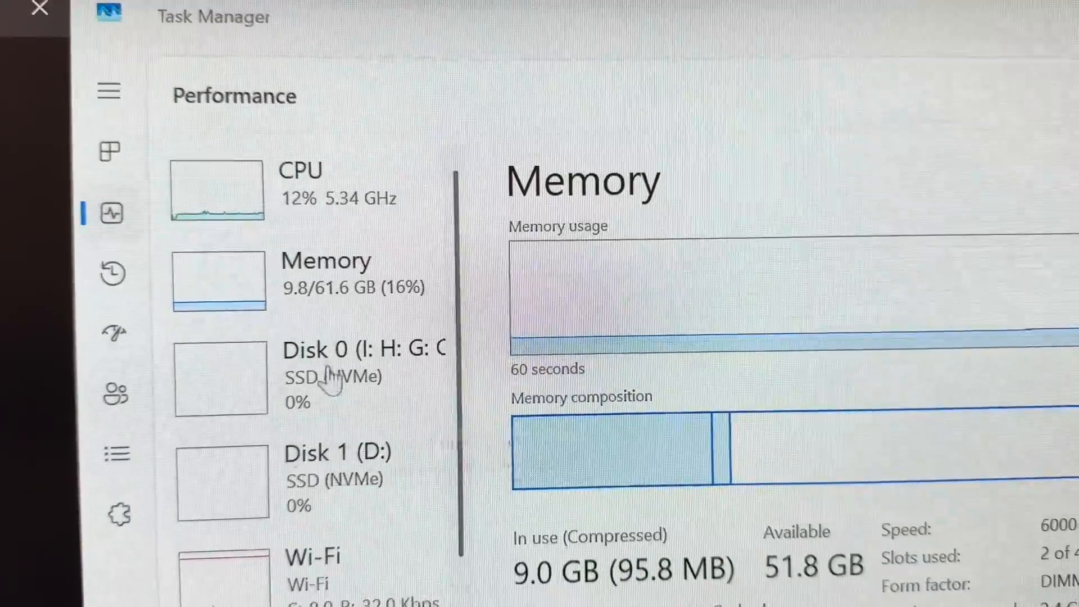
scroll(down, 3)
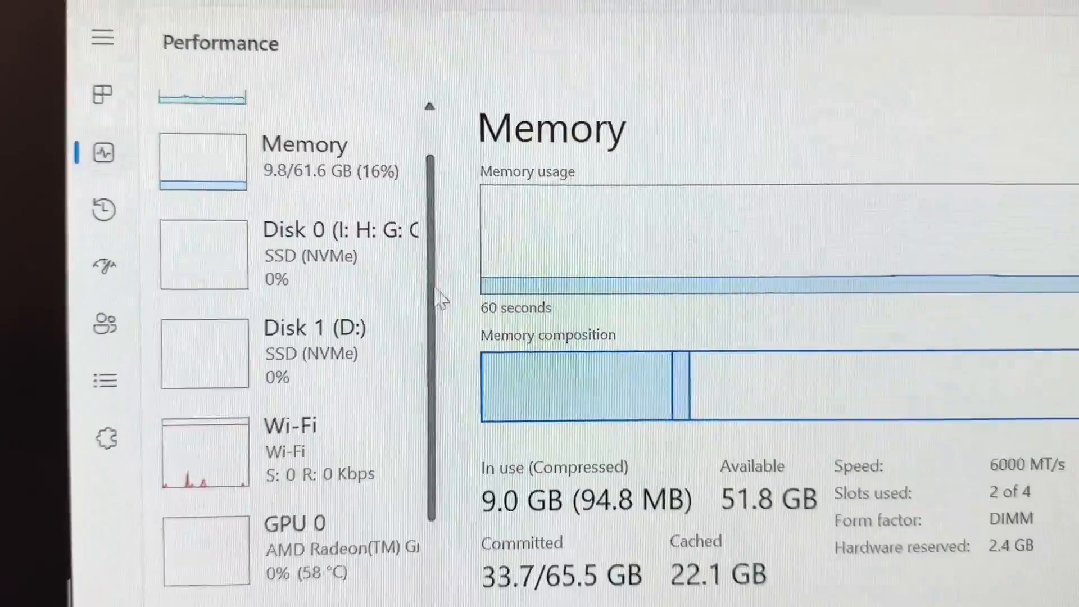